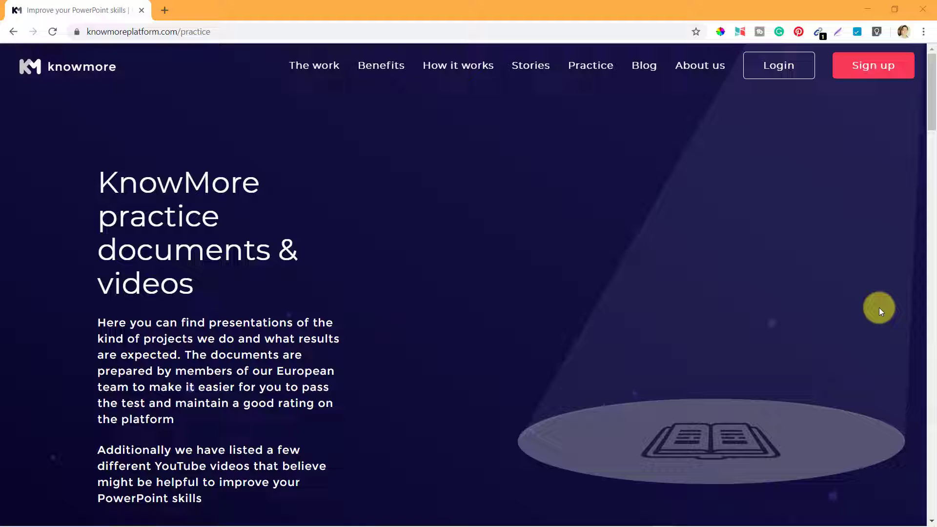
mouse_move(609, 373)
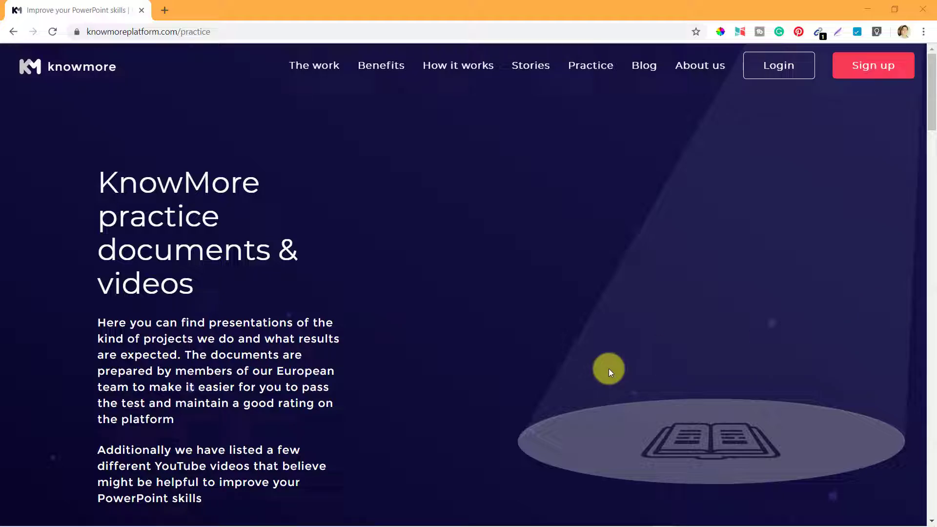
- Scroll down the practice page past the download document cards into the Explore Selected YouTube Videos section
scroll("down", 3)
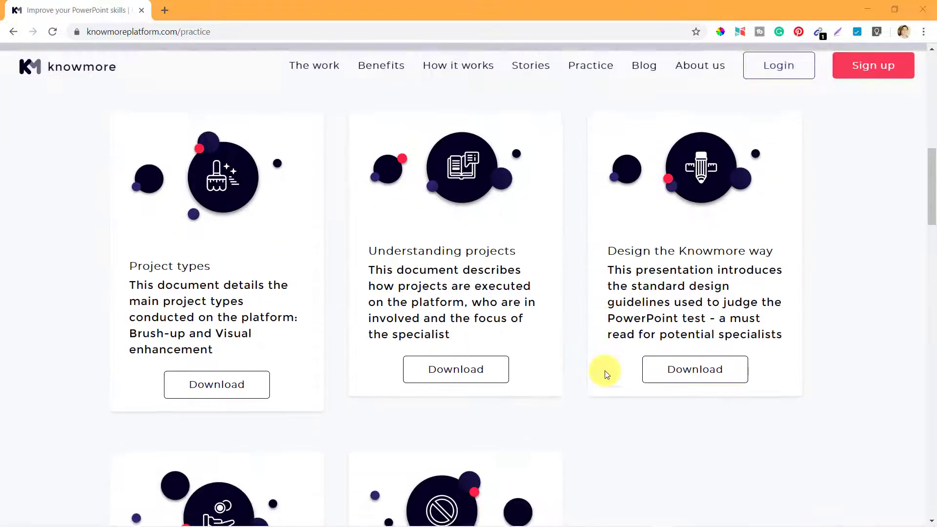
scroll("down", 3)
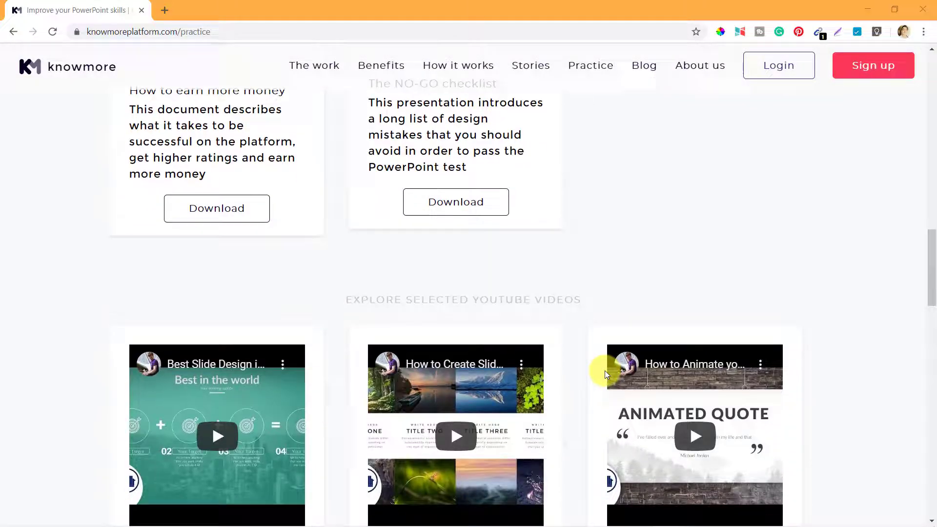
scroll("down", 3)
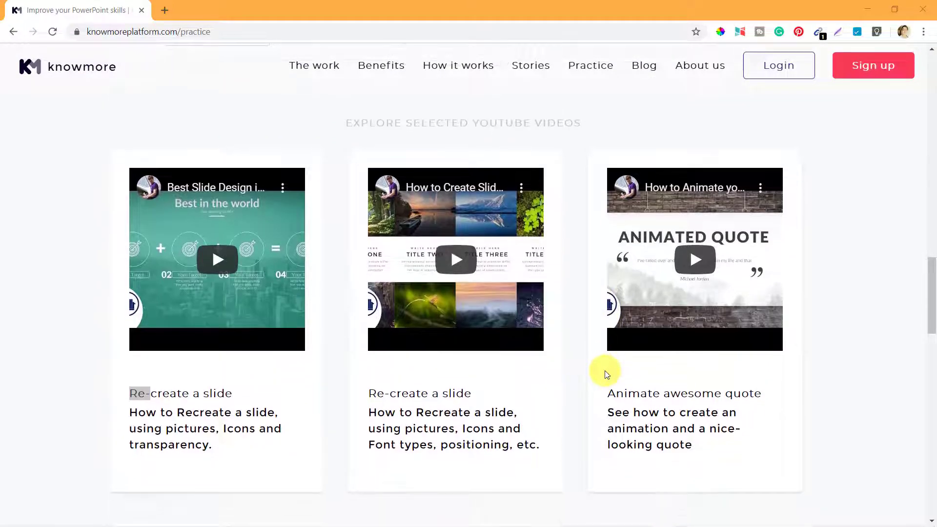
scroll("down", 3)
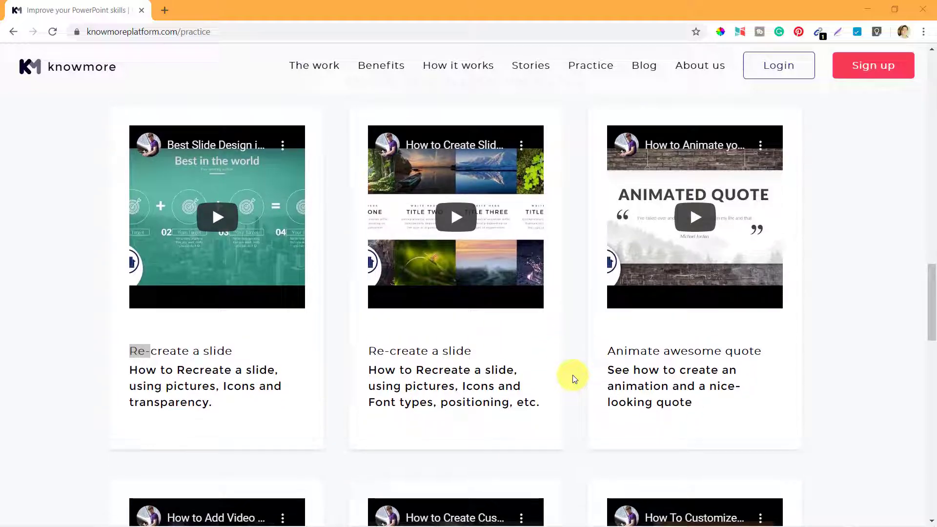
scroll("down", 3)
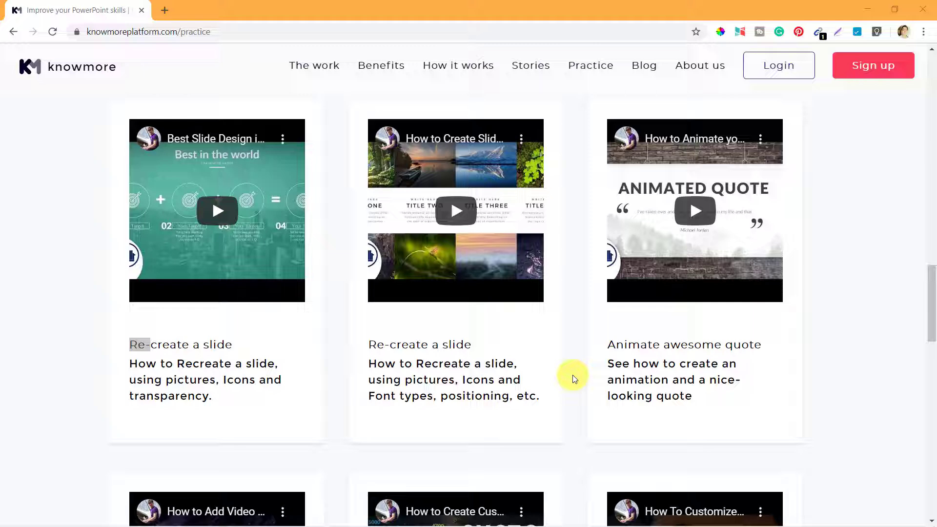
scroll("down", 3)
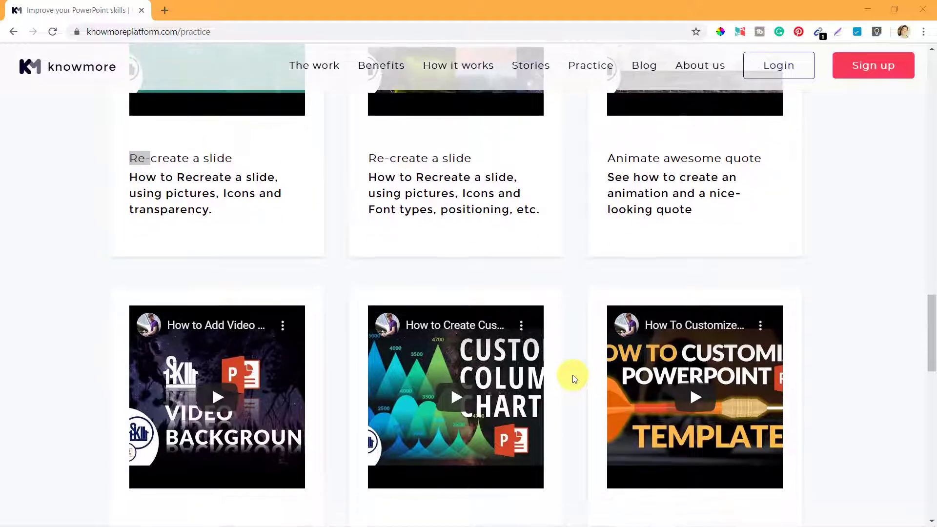
scroll("down", 3)
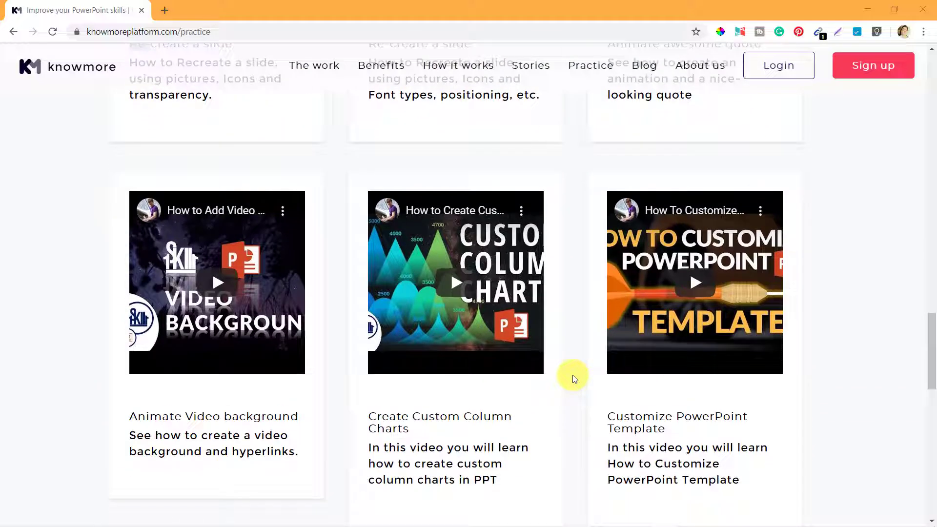
scroll("down", 3)
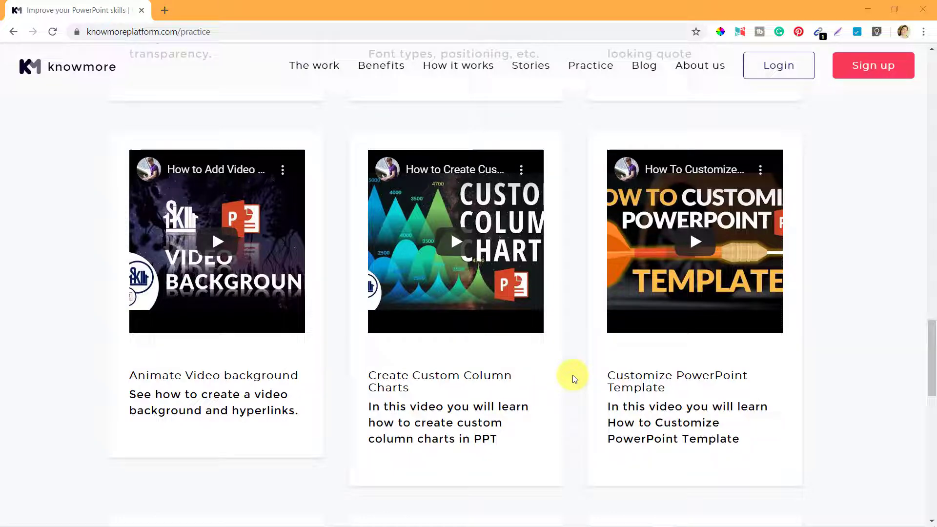
- Browse the YouTube video cards, including Adaptive Background Effect, settling near the top of the section
scroll("up", 3)
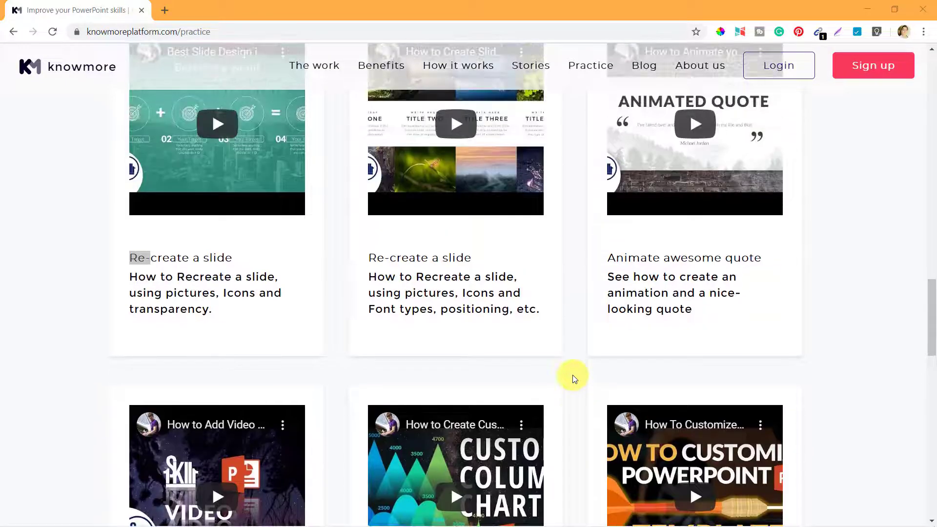
scroll("down", 3)
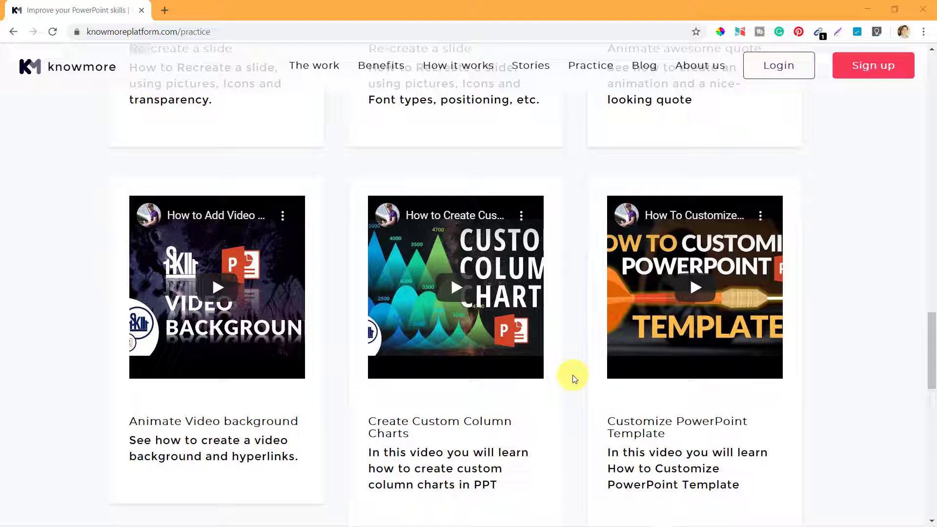
scroll("down", 3)
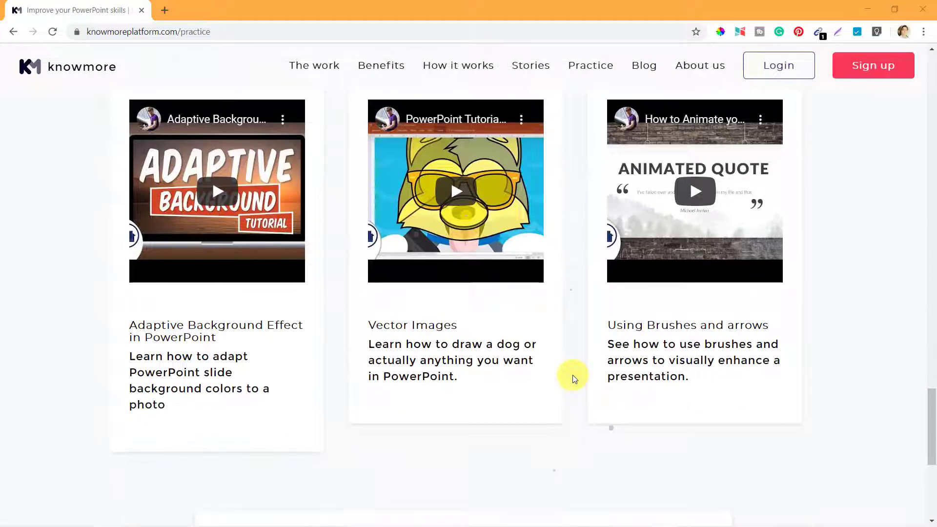
scroll("up", 3)
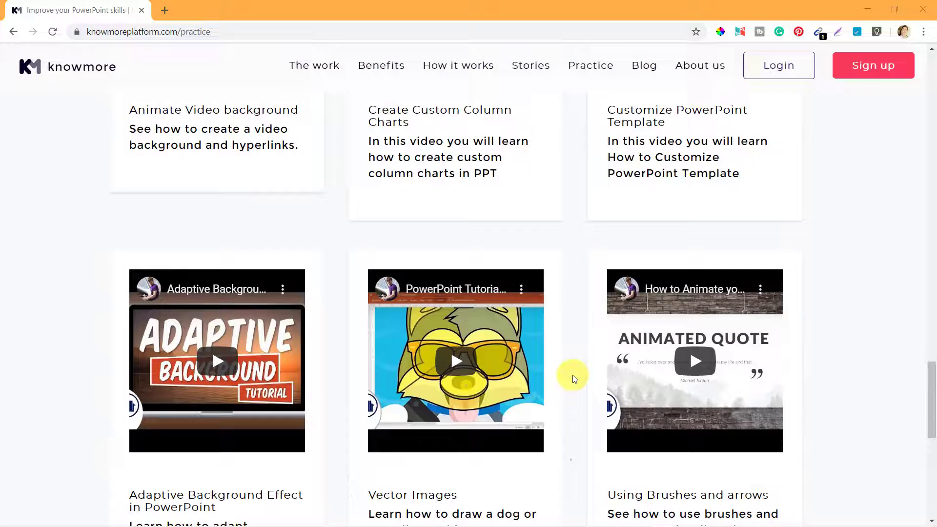
scroll("down", 3)
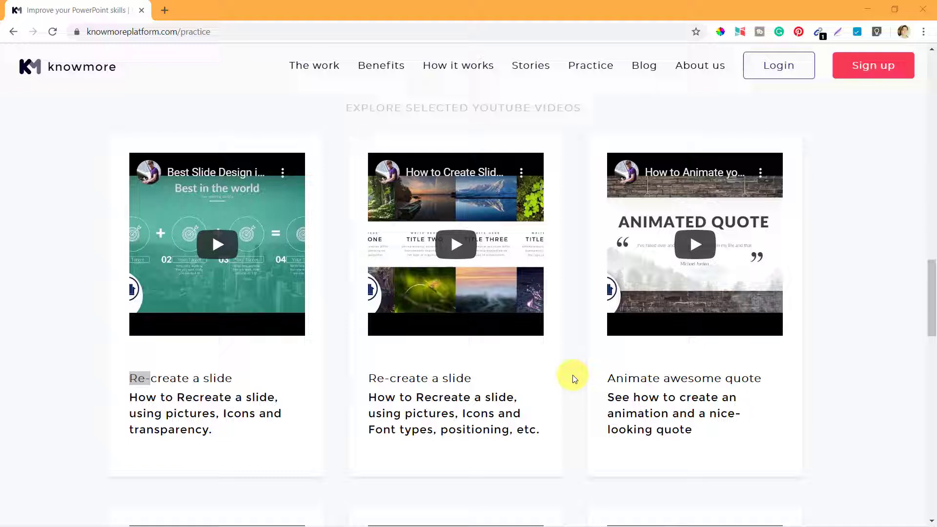
- Scroll down to the second row of PowerPoint tutorial videos, then back up to the first row starting with Re-create a slide
scroll("down", 3)
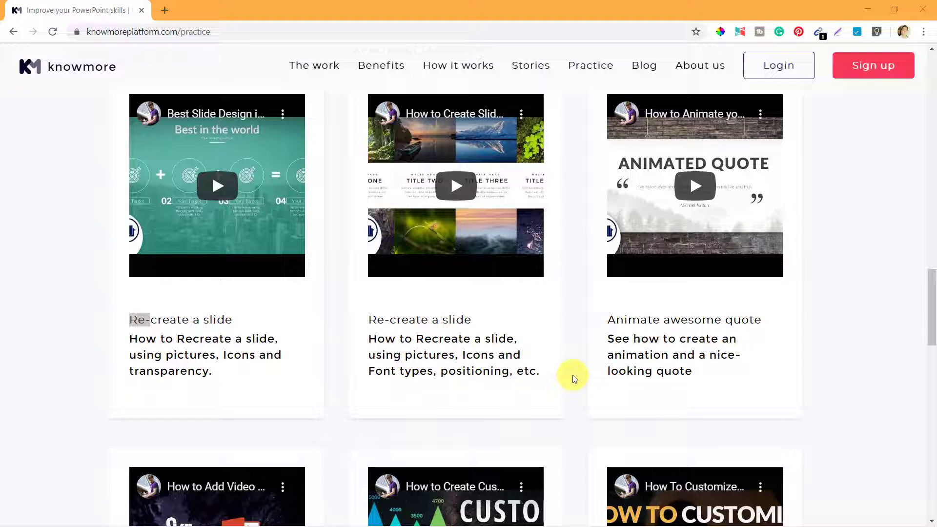
scroll("down", 3)
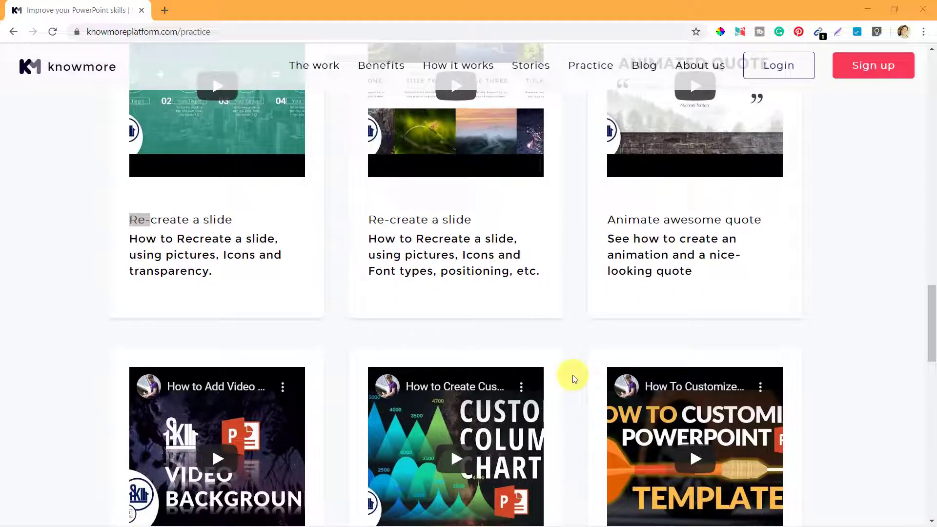
scroll("down", 3)
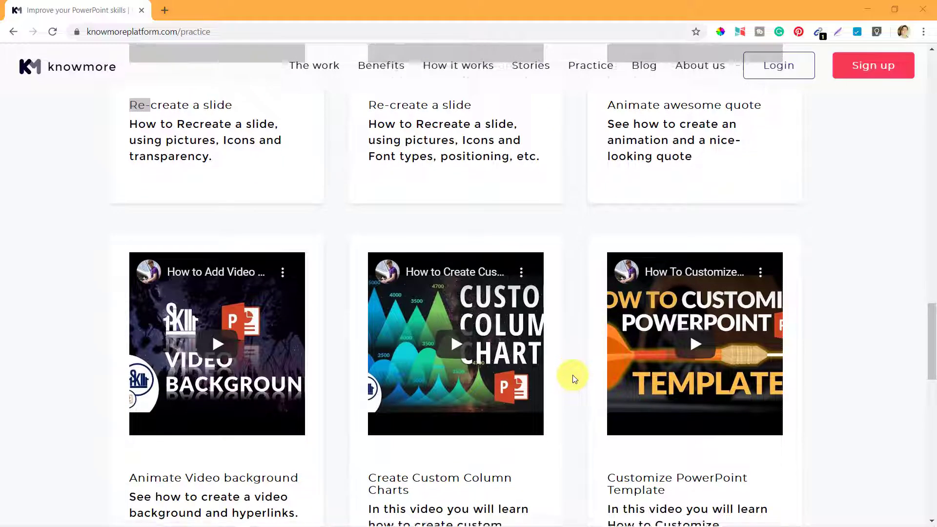
scroll("down", 3)
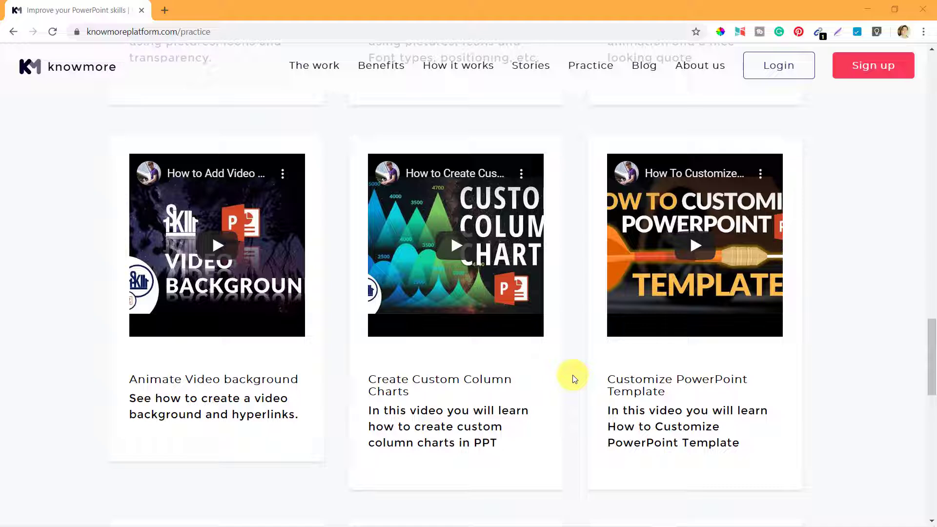
scroll("down", 3)
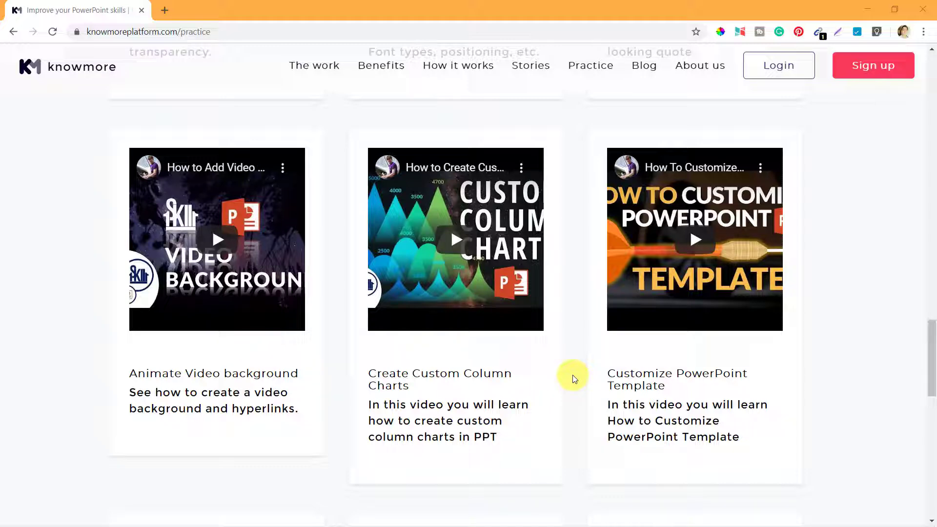
scroll("up", 3)
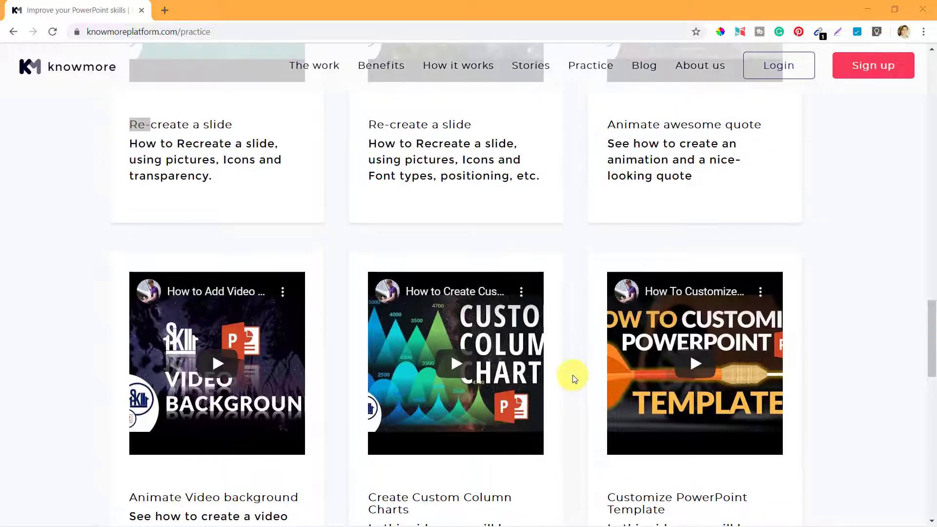
scroll("up", 3)
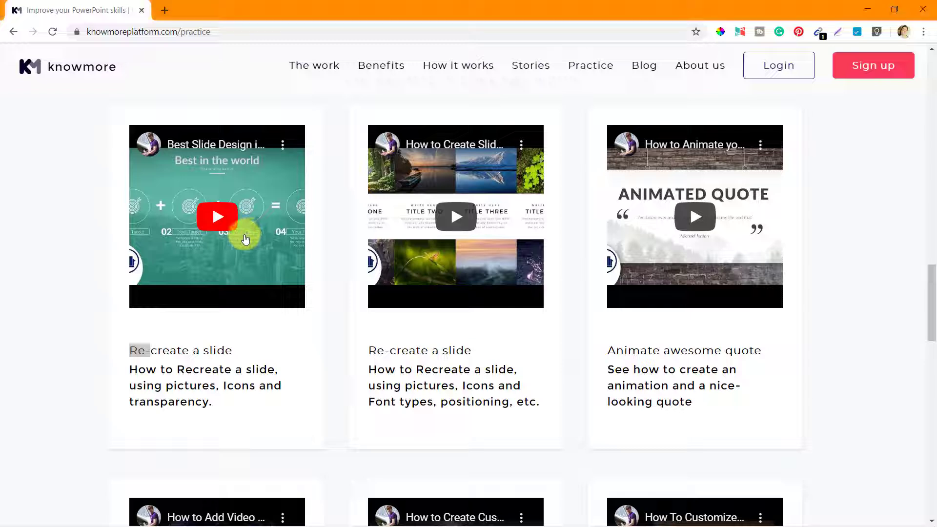
- Play and pause the embedded Best Slide Design in the World Challenge video, then watch it on youtube.com in a new tab
left_click(216, 216)
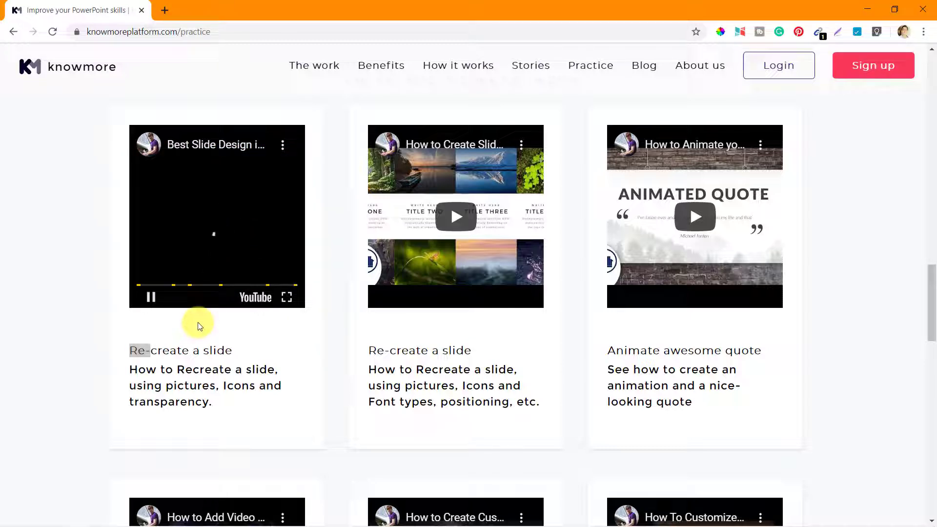
left_click(150, 297)
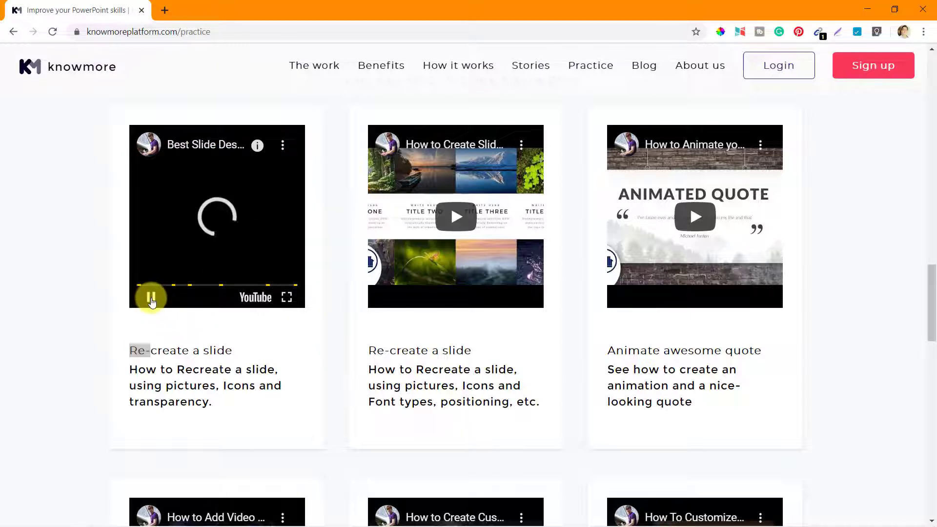
mouse_move(254, 300)
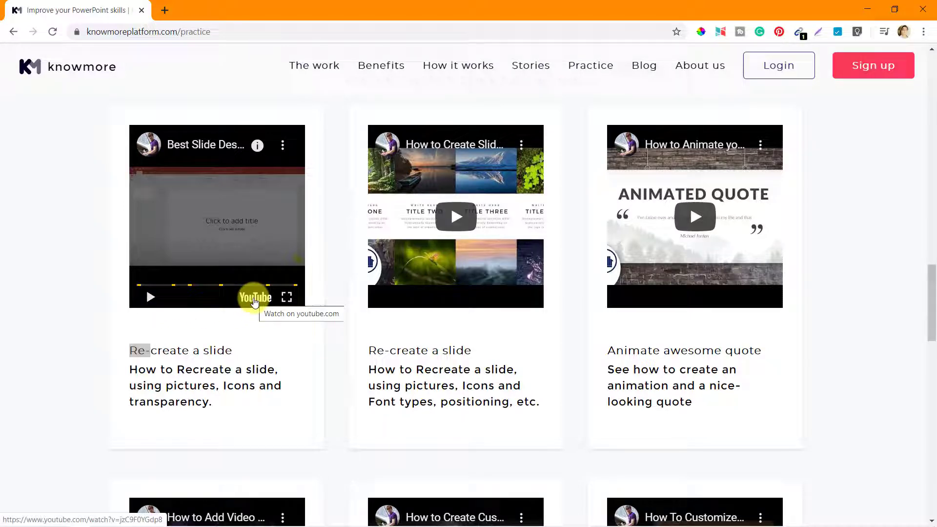
left_click(255, 296)
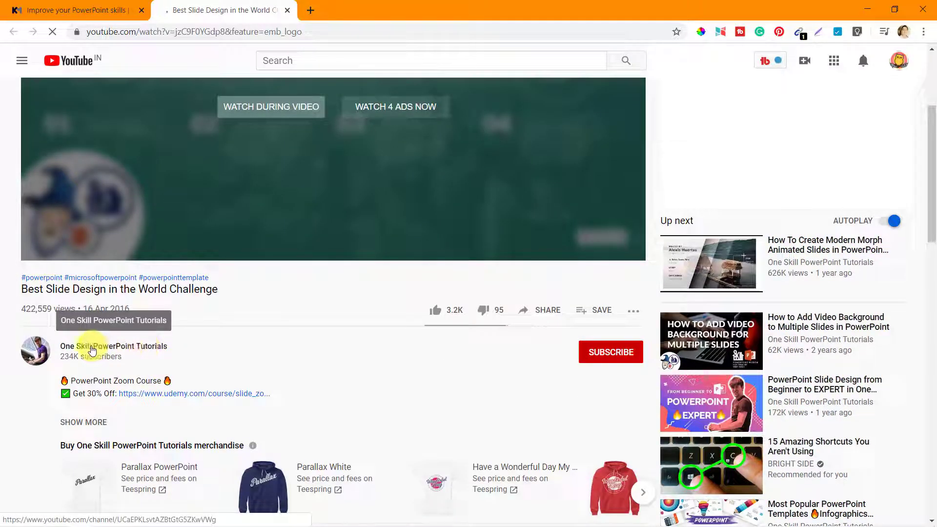
left_click(113, 346)
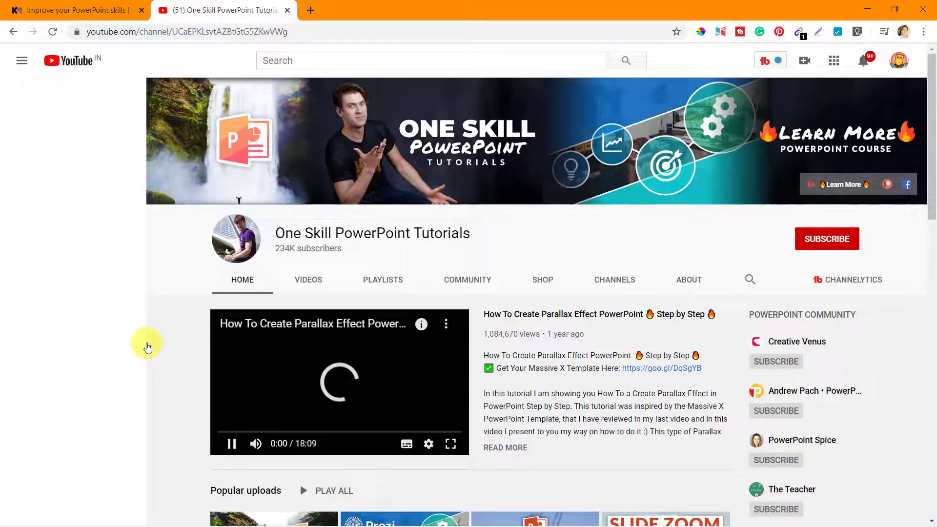
left_click(21, 61)
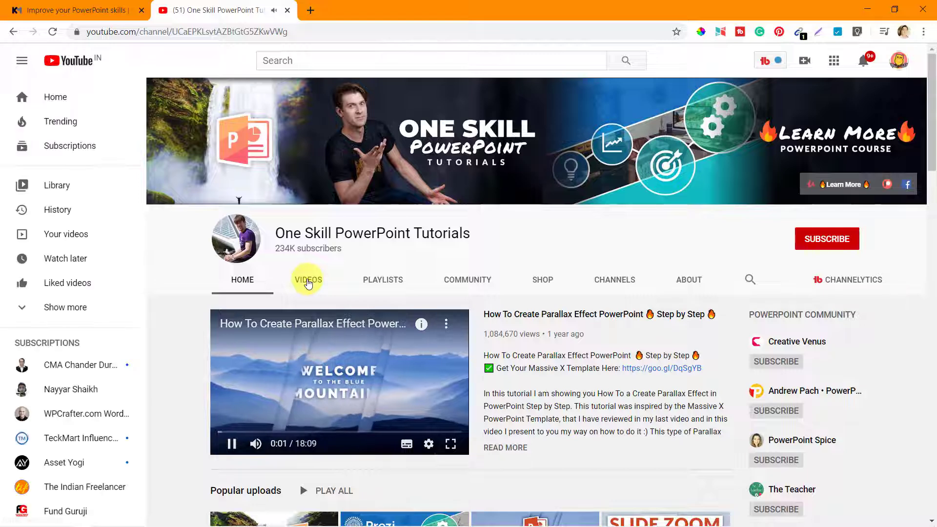
left_click(308, 280)
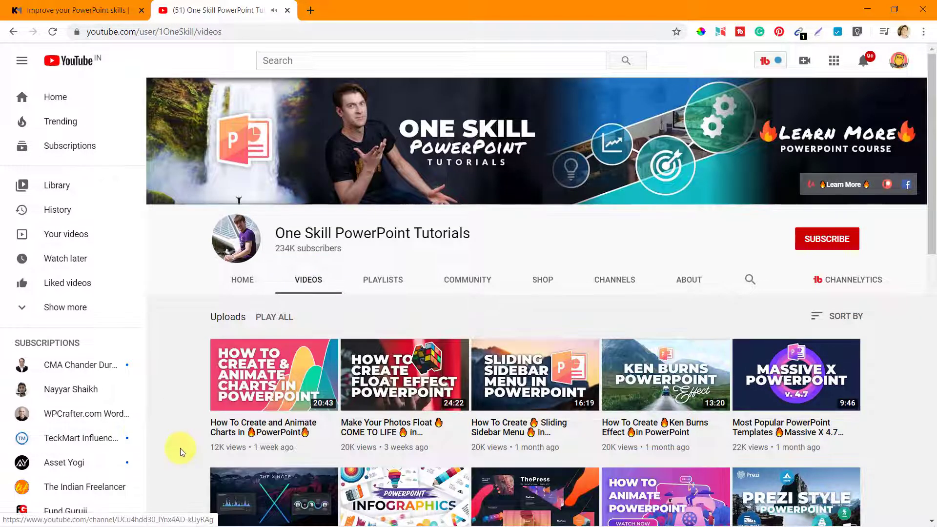
scroll("down", 3)
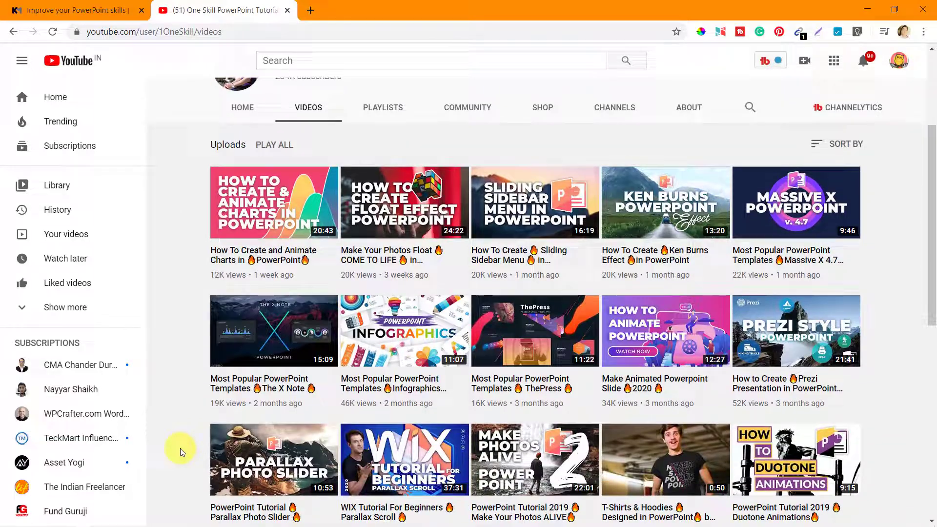
scroll("down", 3)
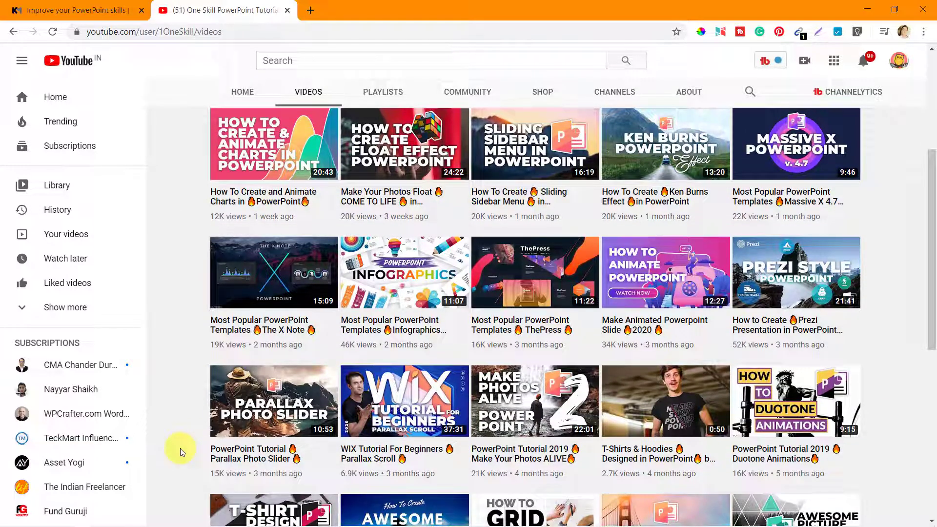
scroll("down", 3)
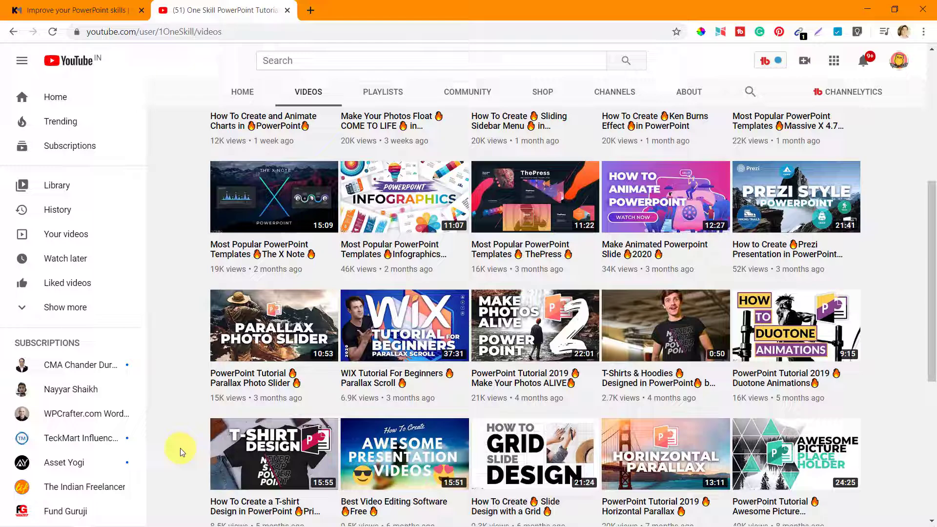
scroll("down", 3)
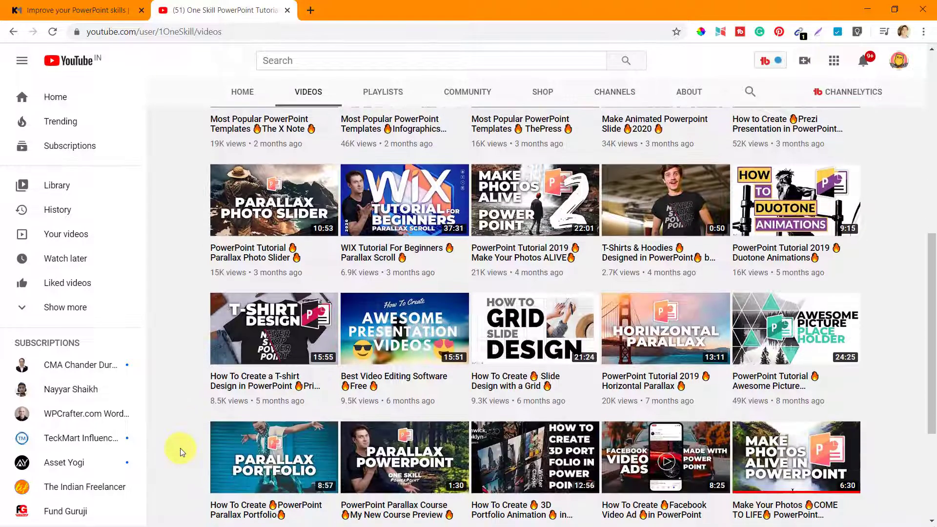
scroll("down", 3)
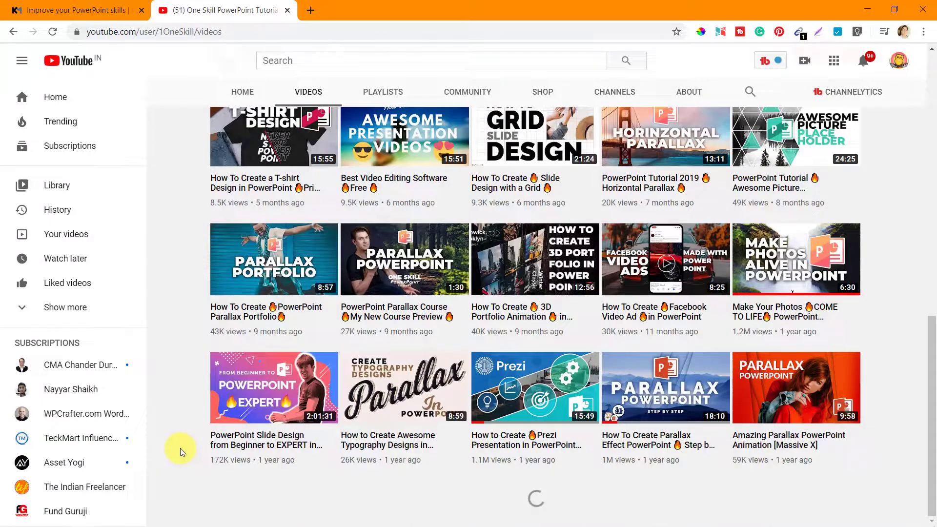
scroll("down", 3)
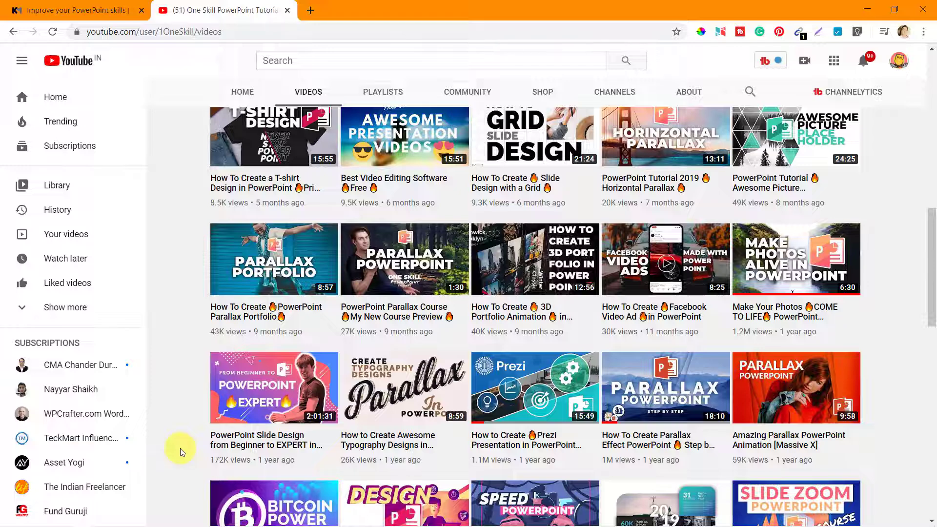
scroll("down", 3)
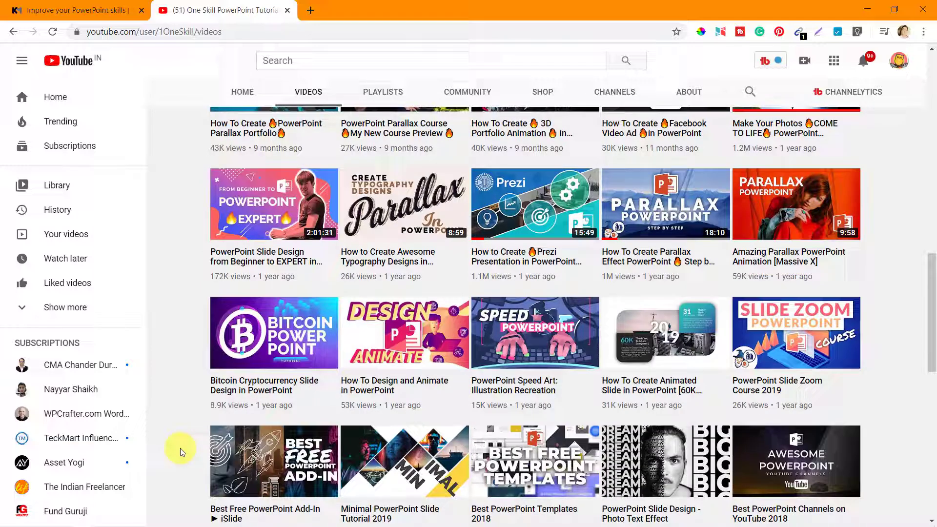
scroll("down", 3)
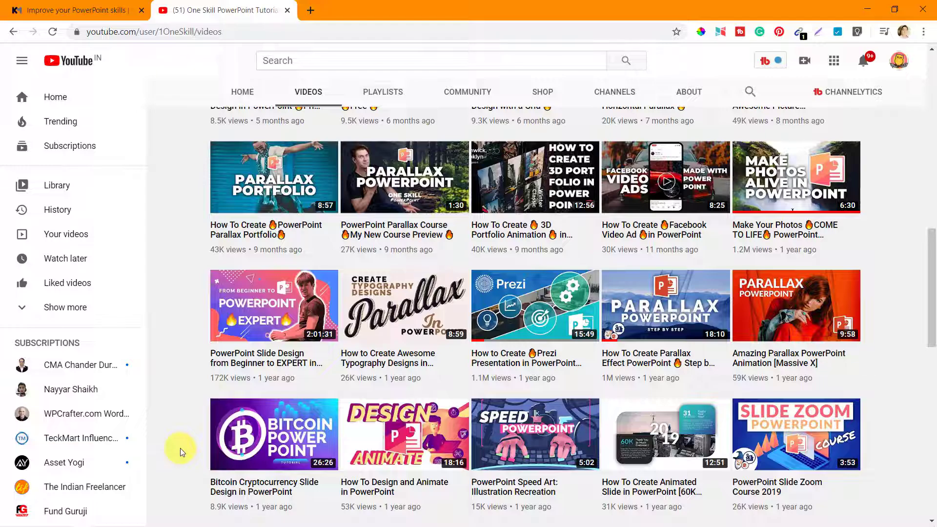
scroll("down", 3)
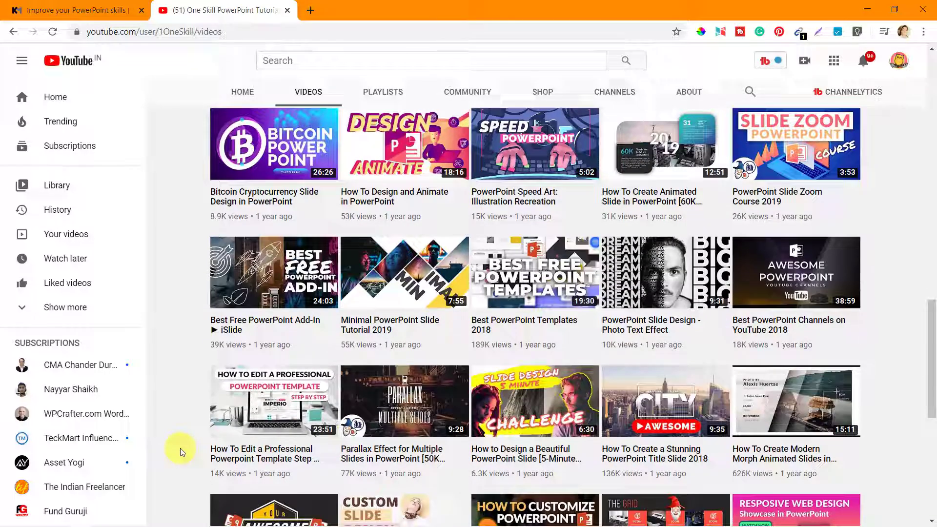
scroll("down", 3)
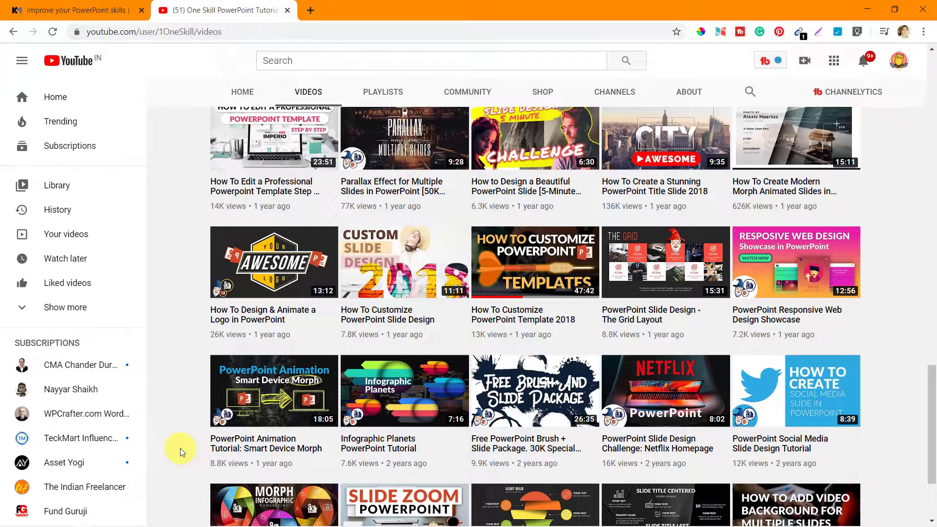
scroll("down", 3)
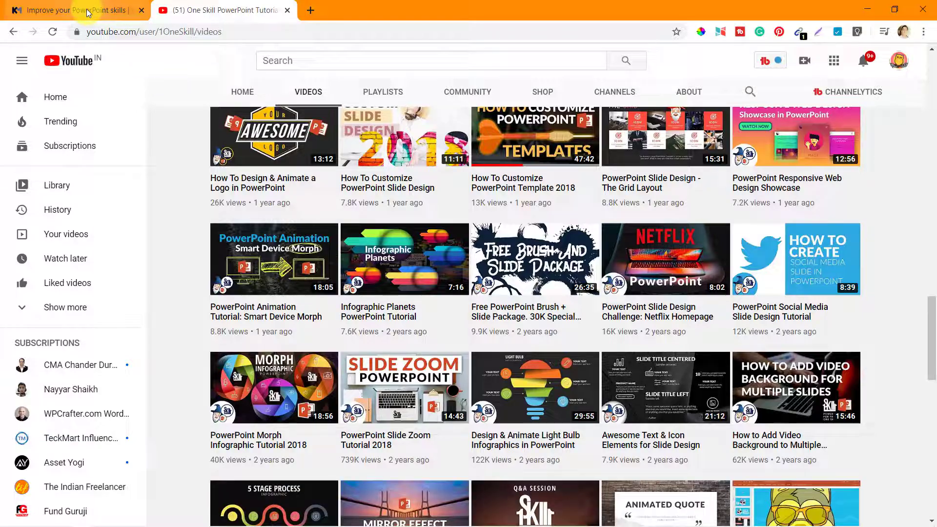
- Switch back to the KnowMore practice tab and scroll down through its documents and videos
left_click(74, 10)
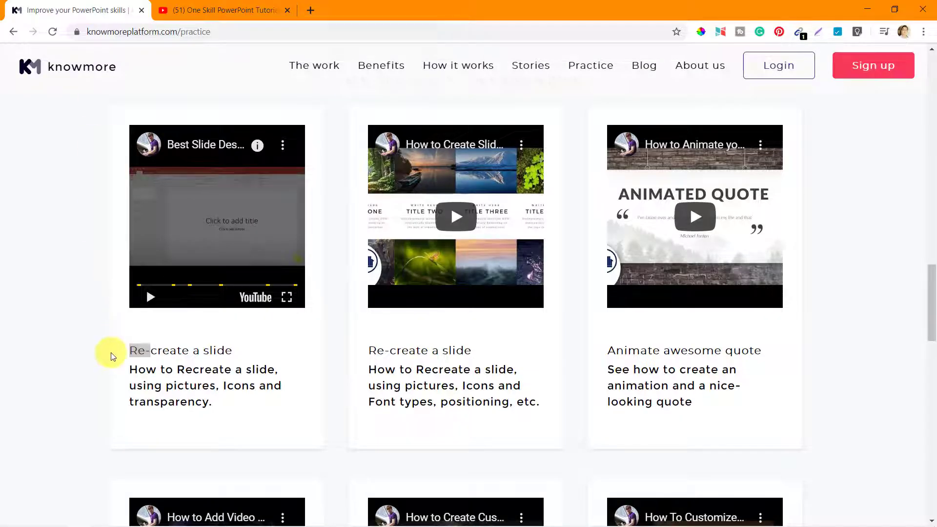
scroll("down", 3)
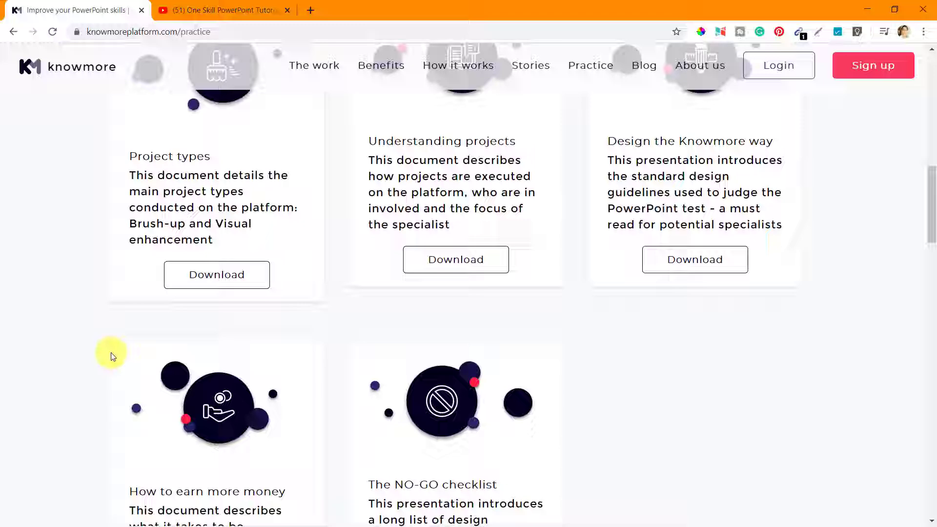
scroll("up", 3)
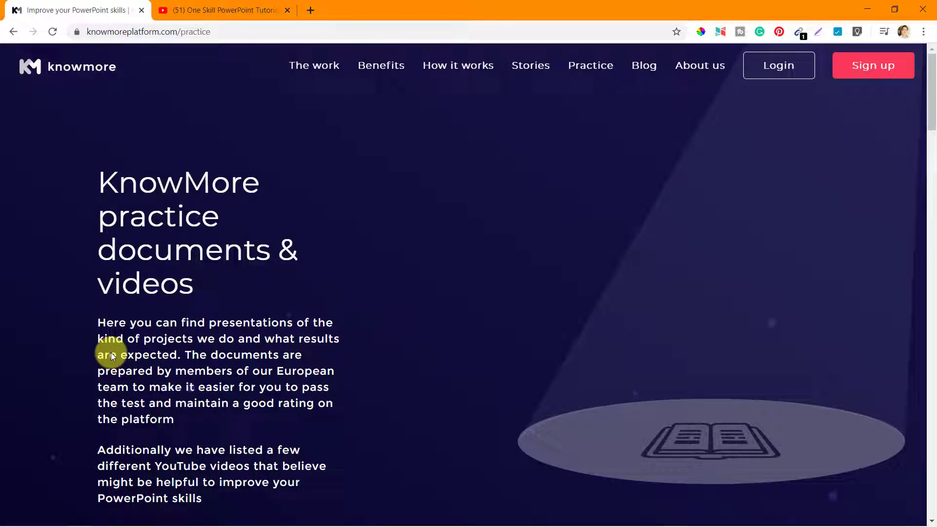
scroll("down", 3)
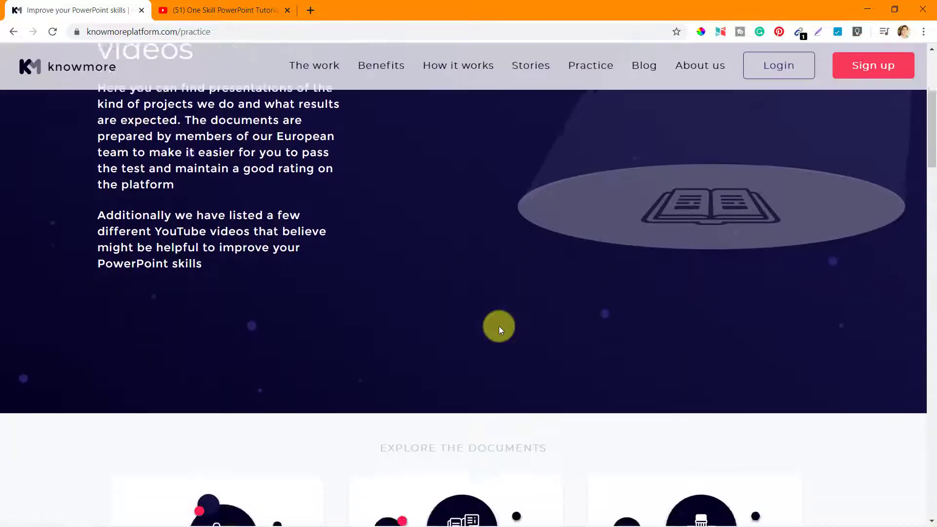
scroll("down", 3)
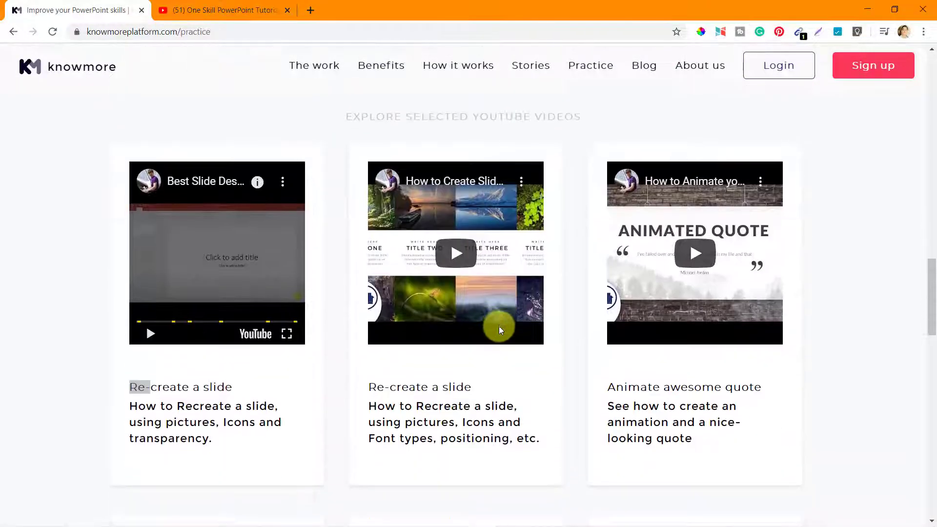
scroll("down", 3)
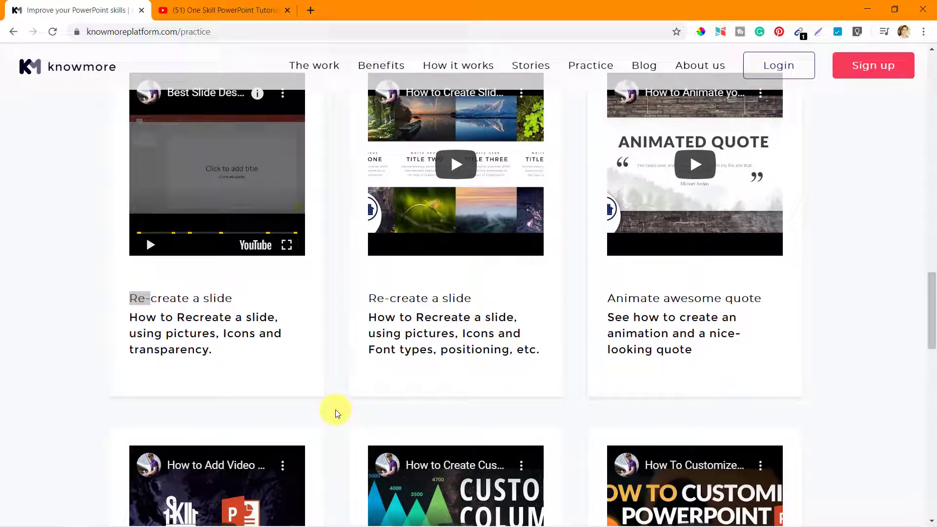
scroll("down", 3)
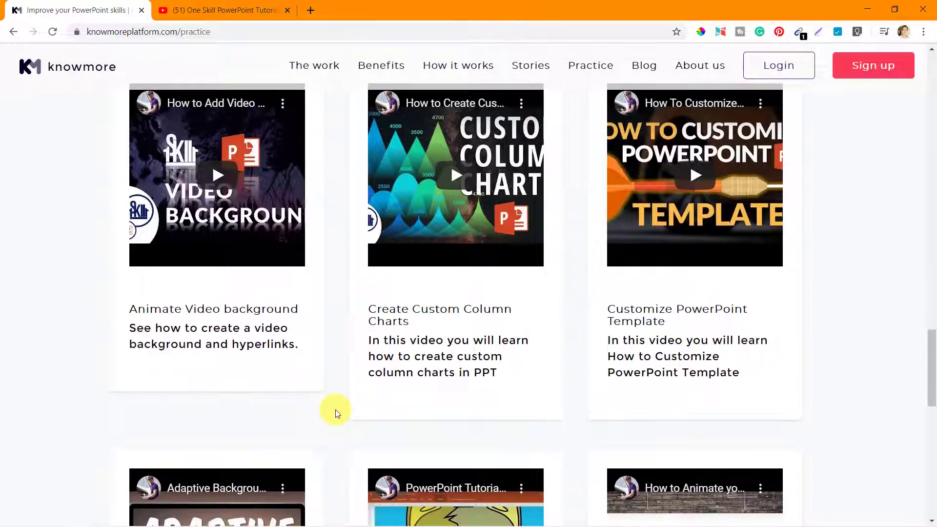
scroll("down", 3)
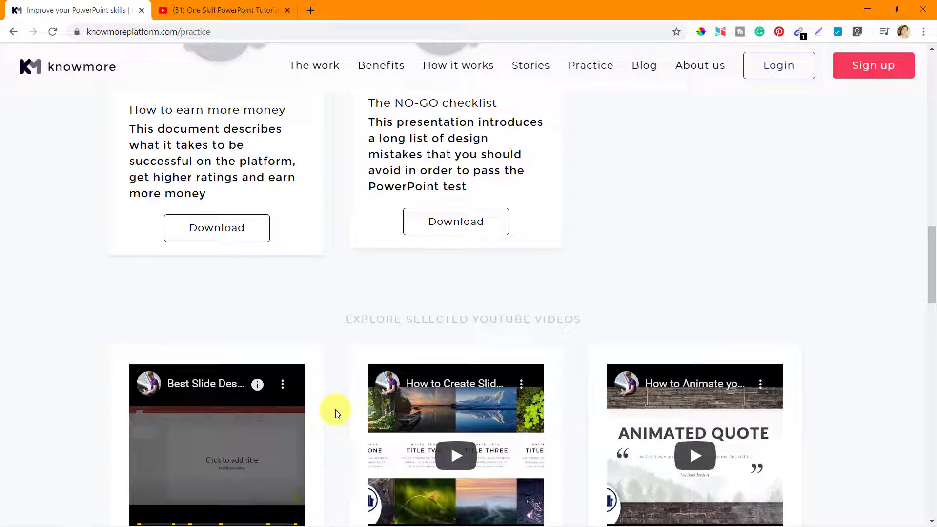
- Browse a little further down the practice page, then scroll back up to its top introduction
scroll("up", 3)
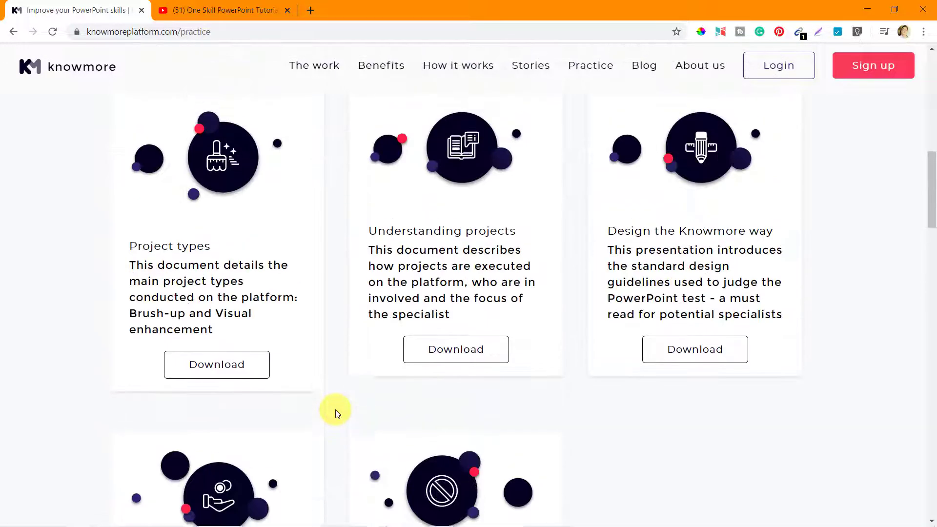
scroll("down", 3)
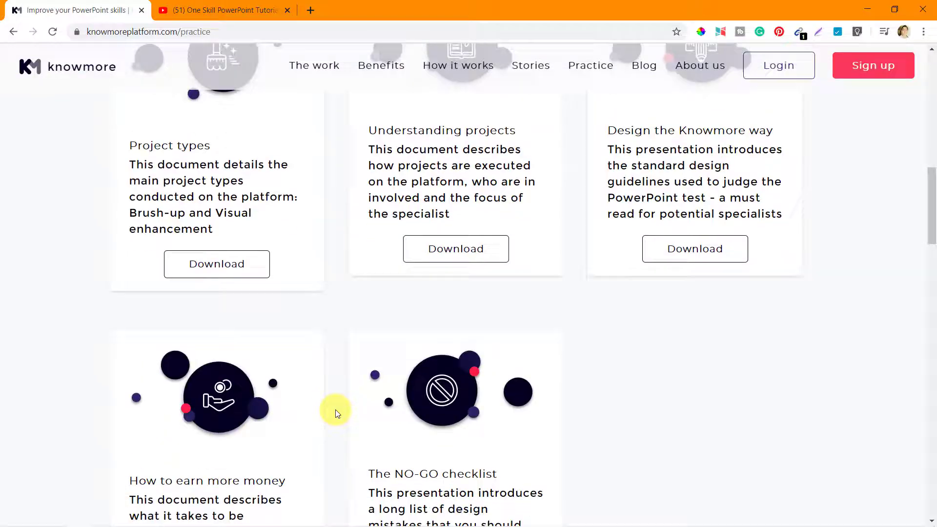
scroll("down", 3)
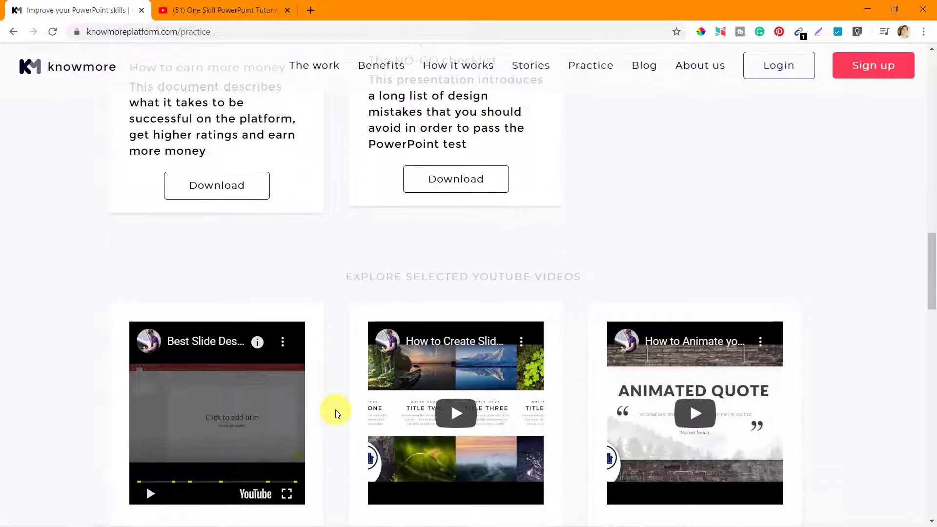
scroll("down", 3)
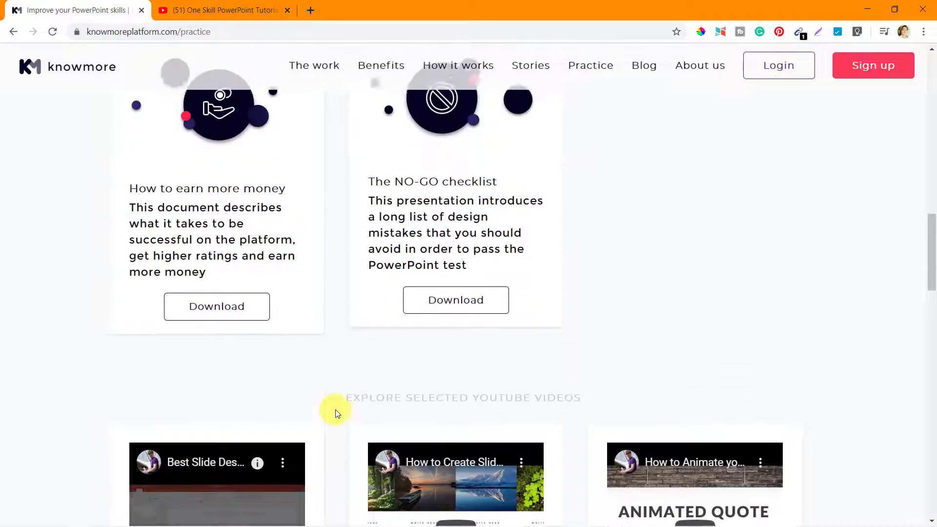
scroll("up", 3)
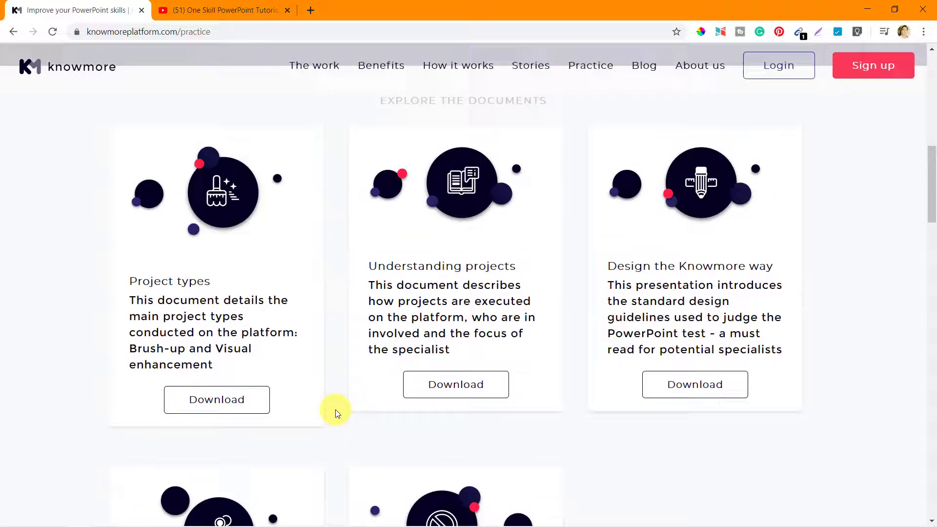
scroll("up", 3)
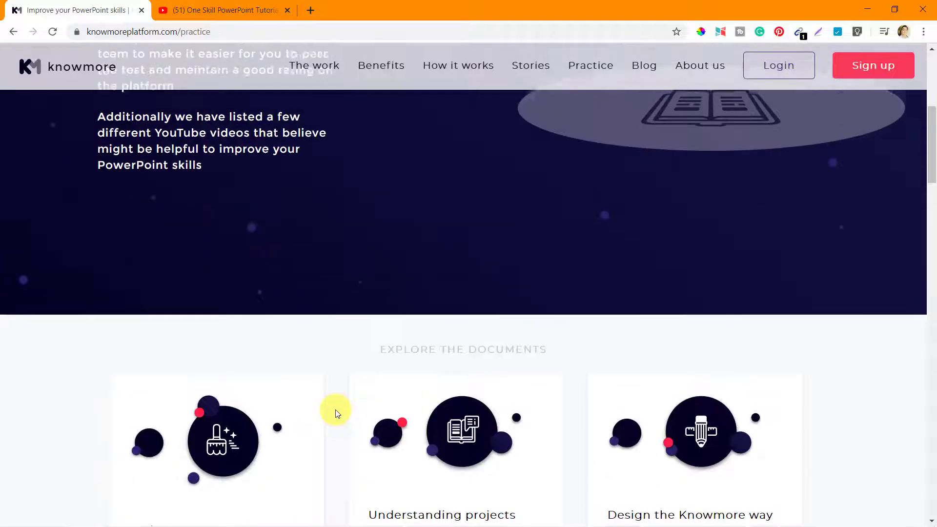
scroll("up", 3)
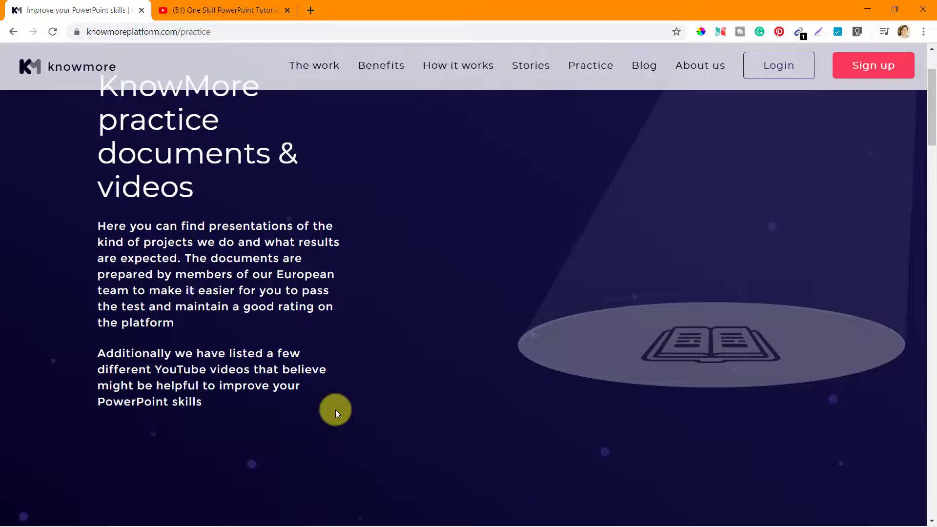
scroll("up", 3)
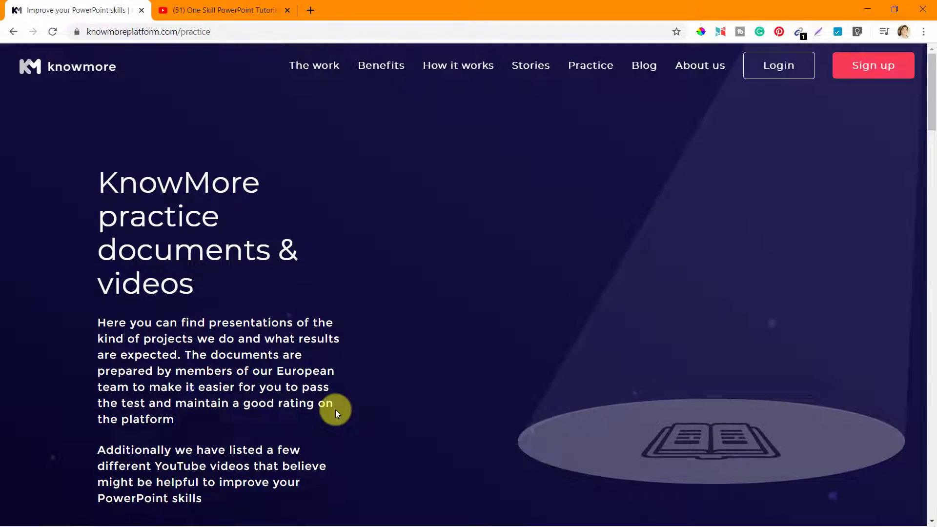